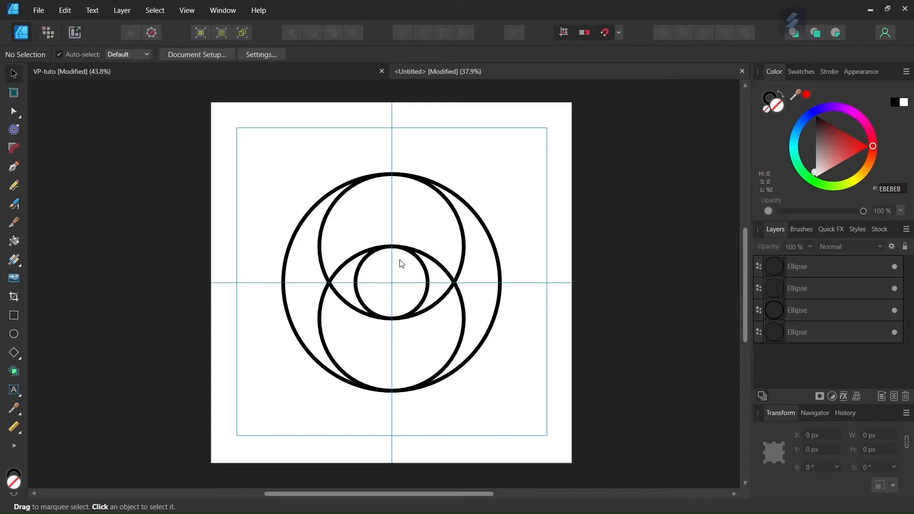
mouse_move(408, 268)
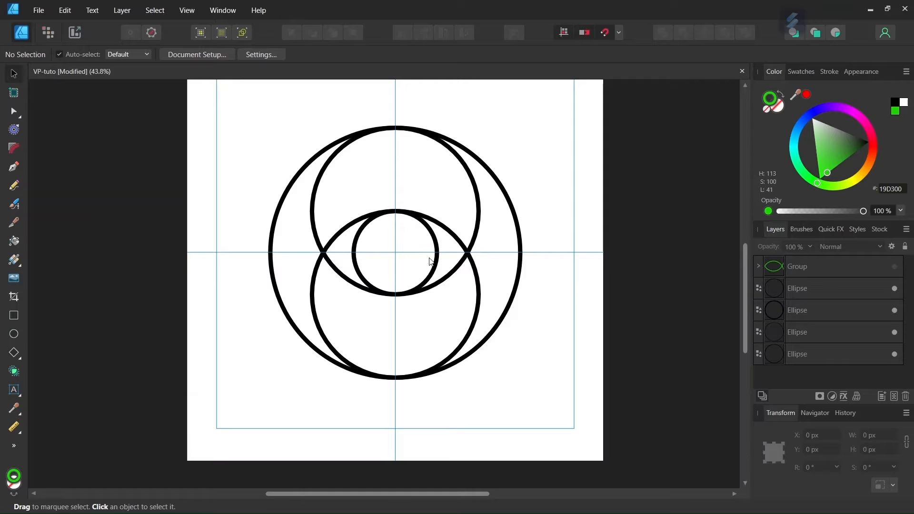
mouse_move(868, 264)
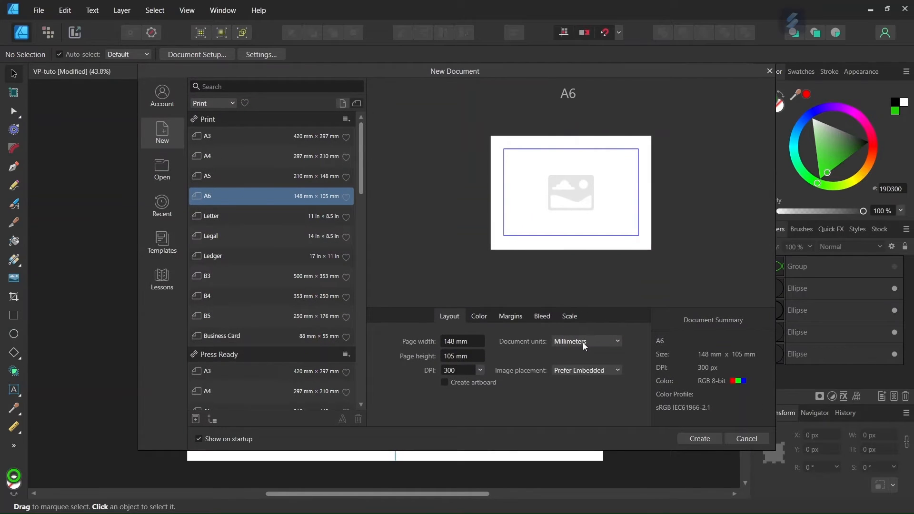
Step: Set the page to 2000 × 2000 px and add the centred horizontal and vertical guides
click(584, 340)
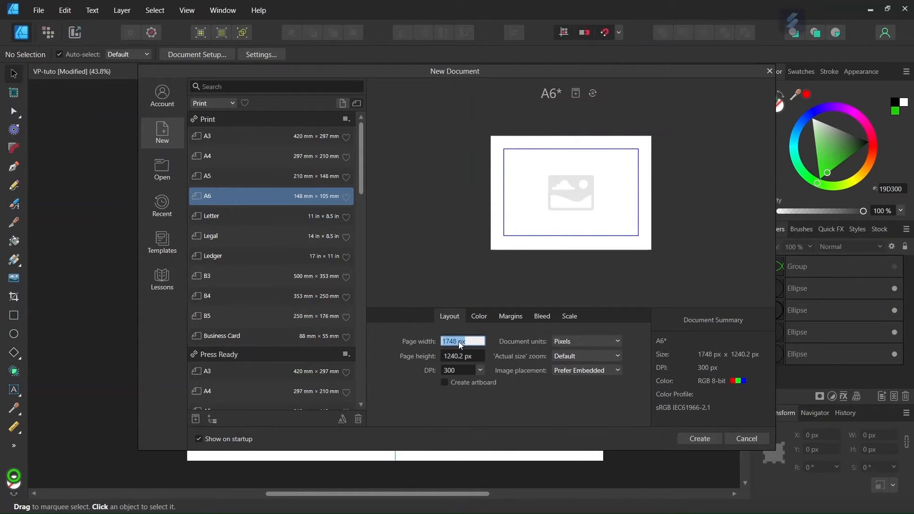
text(2000)
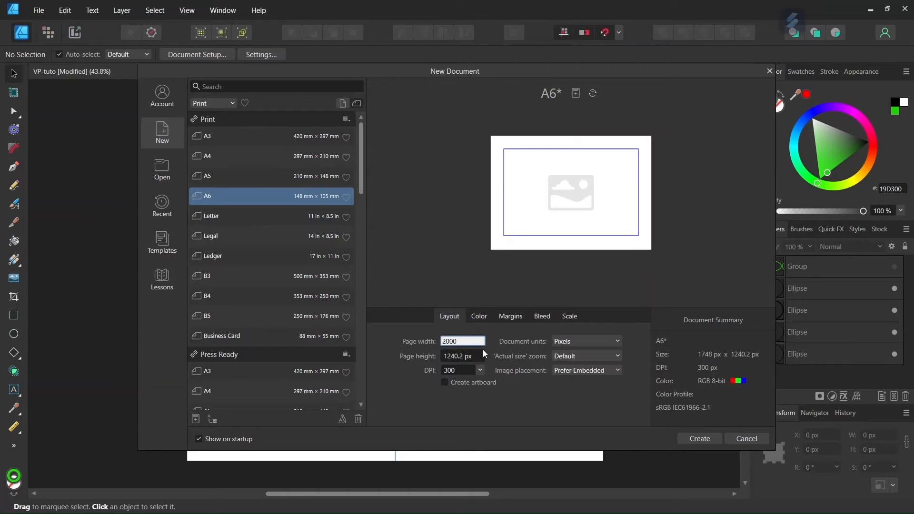
click(462, 356)
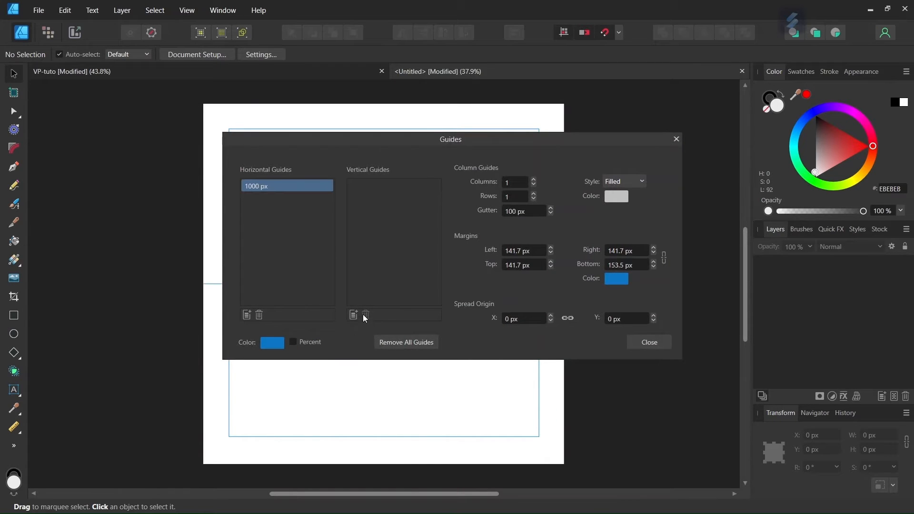
click(647, 341)
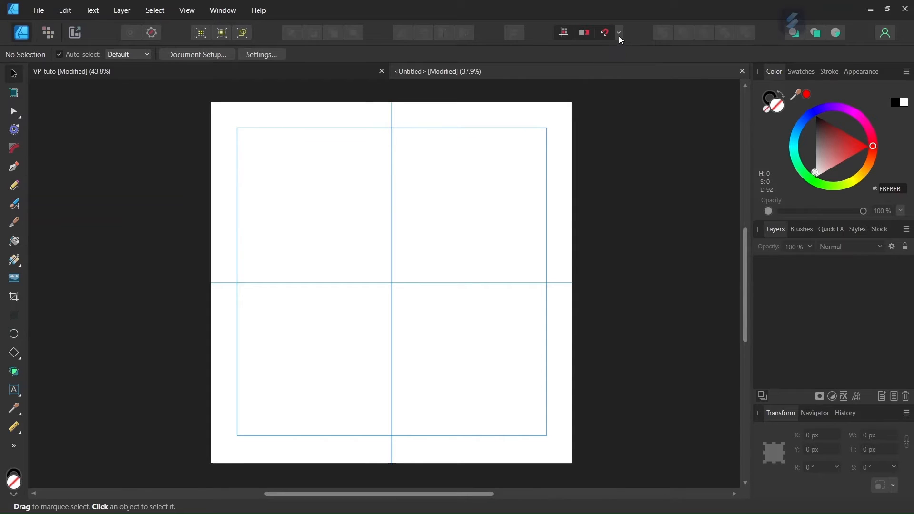
click(618, 32)
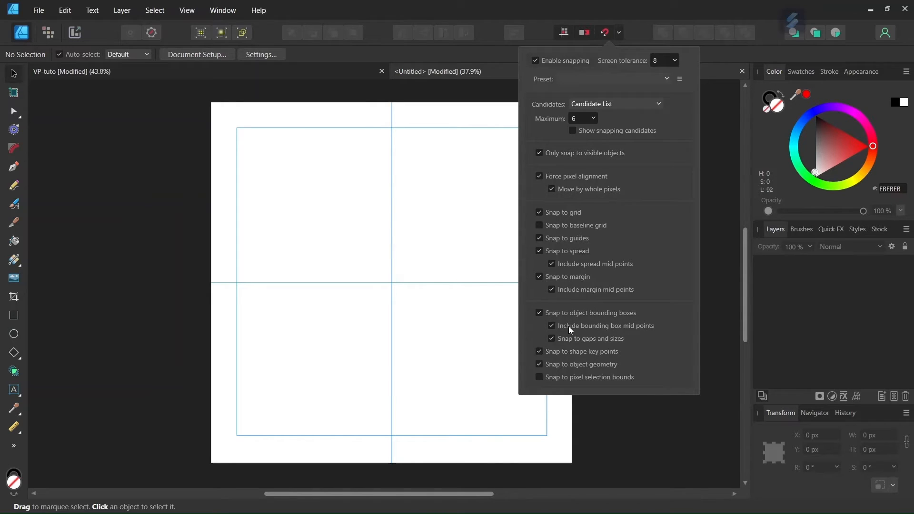
mouse_move(690, 331)
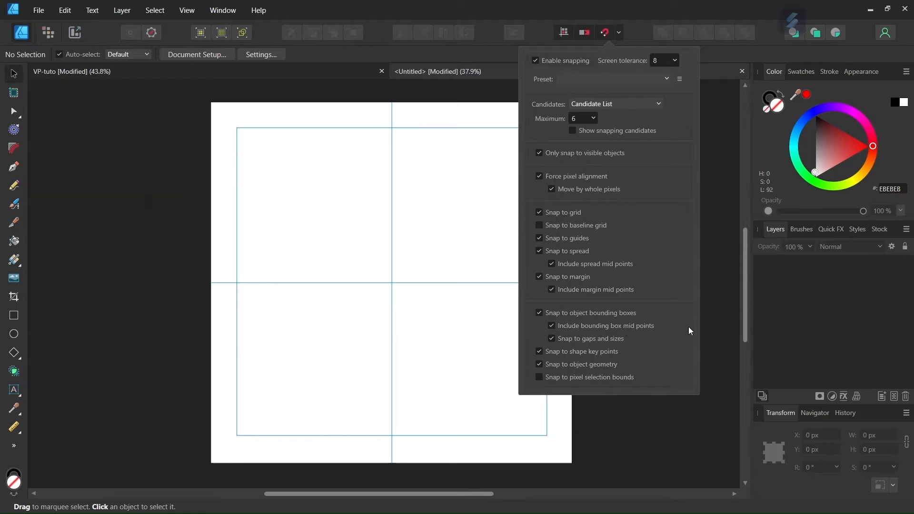
click(603, 33)
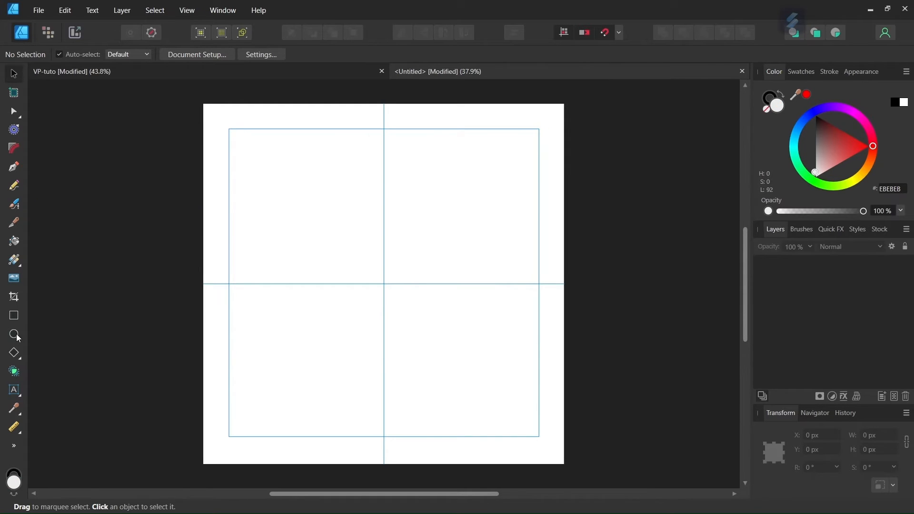
Step: Give the Ellipse Tool no fill and a 5 pt black stroke
click(14, 334)
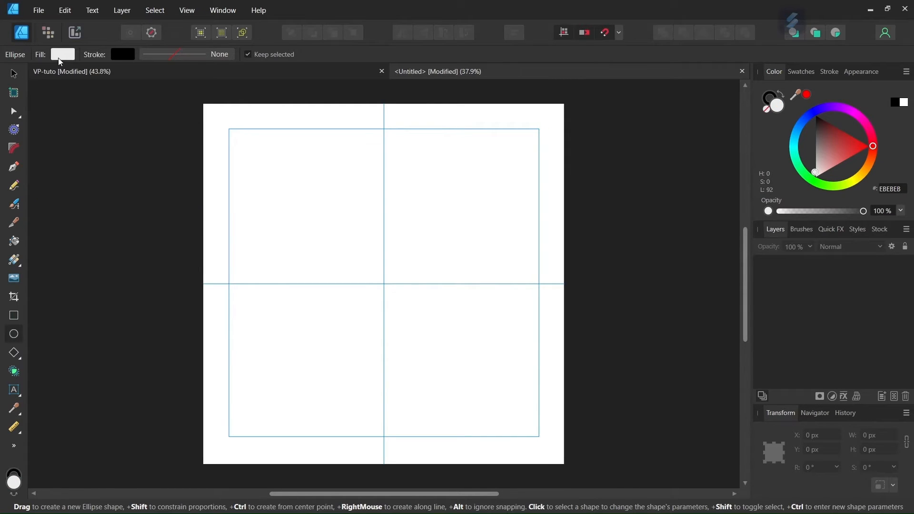
click(62, 54)
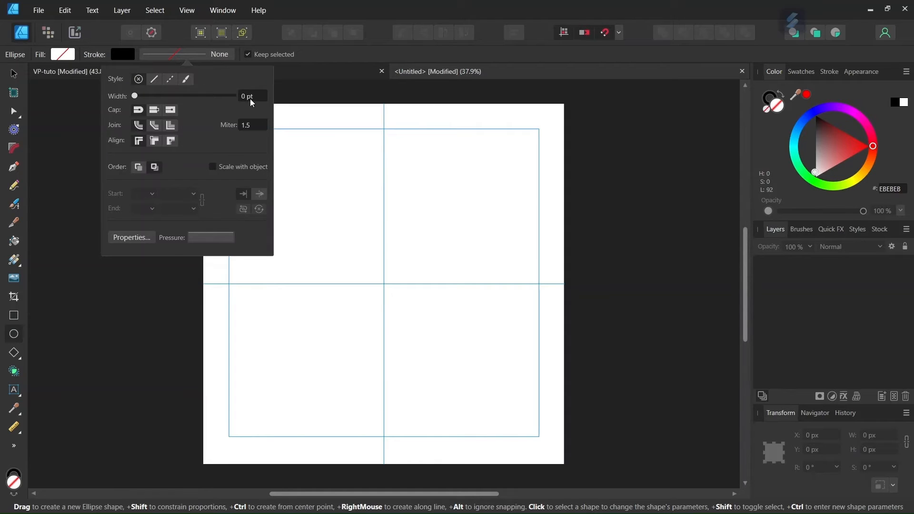
drag(134, 95, 165, 95)
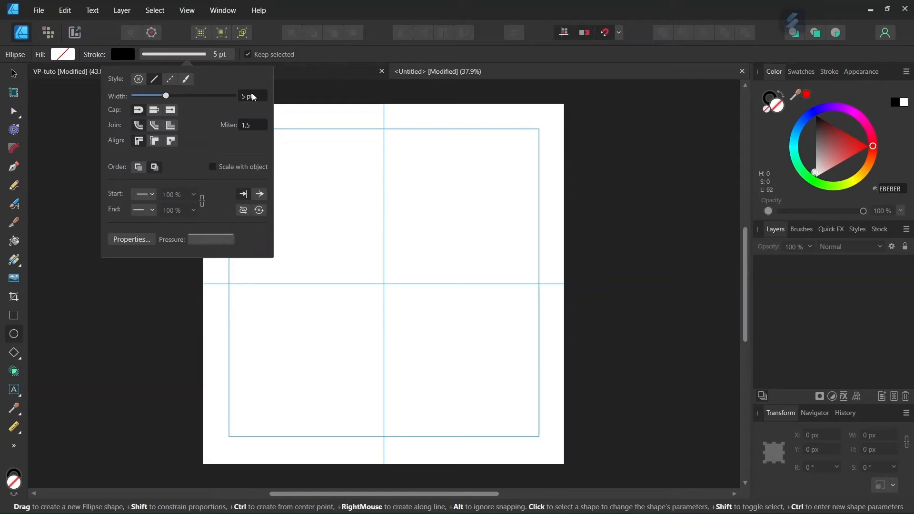
mouse_move(320, 199)
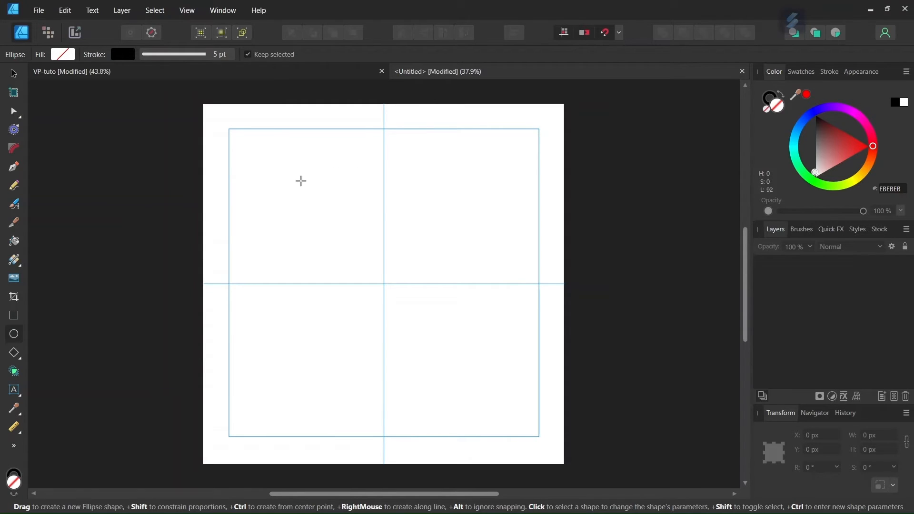
Step: Draw an 800 × 800 px circle and centre it on the vertical guide above the horizontal guide
drag(285, 176, 355, 231)
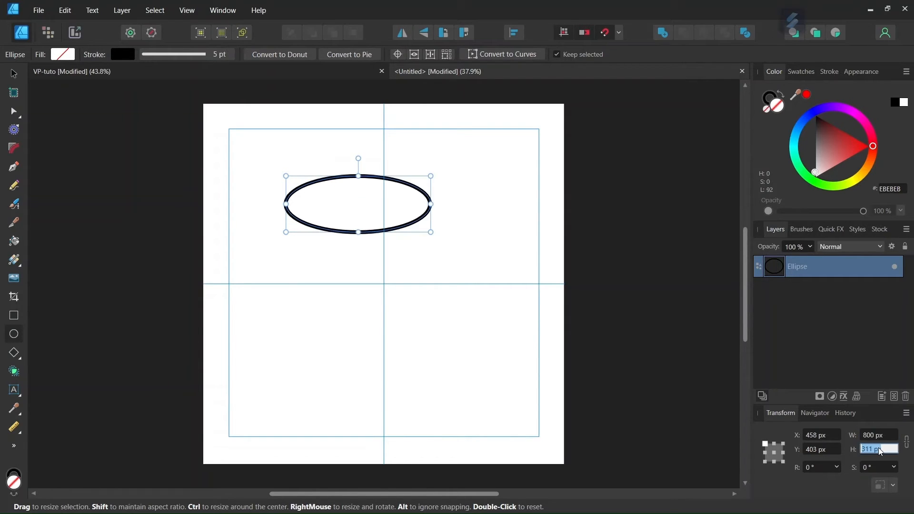
text(800)
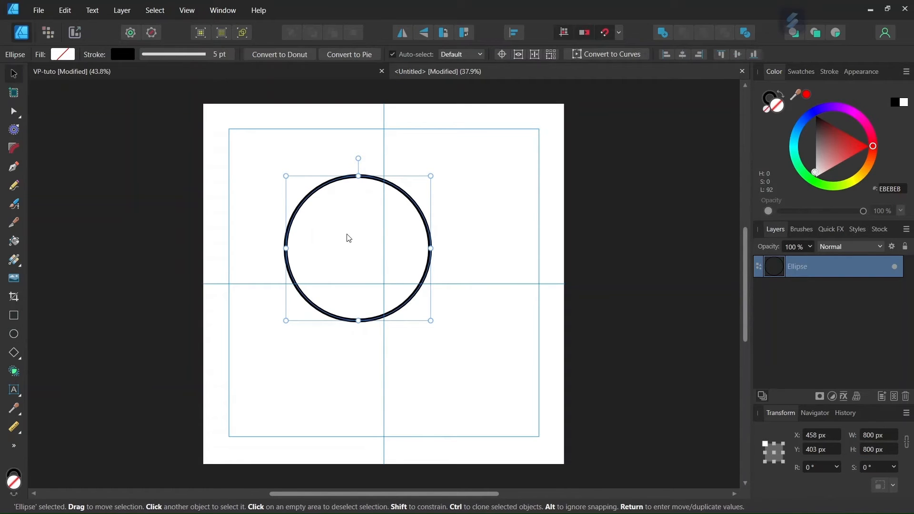
drag(347, 237, 372, 255)
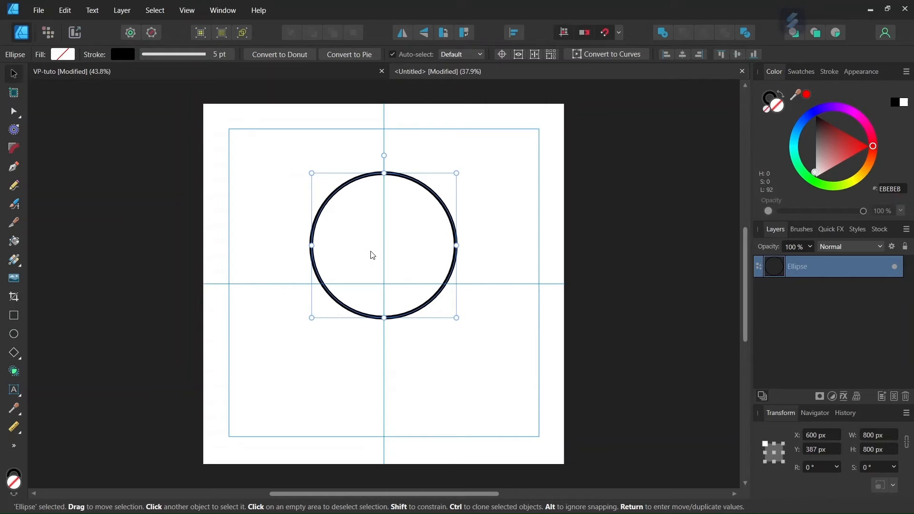
Step: Duplicate the 800 px circle and slide the copy down the vertical guide so both overlap
drag(372, 255, 368, 251)
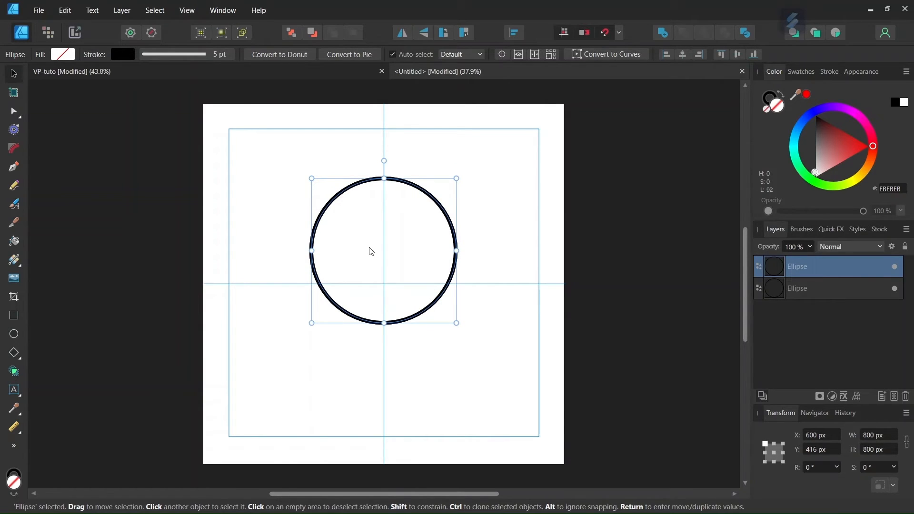
drag(368, 251, 368, 282)
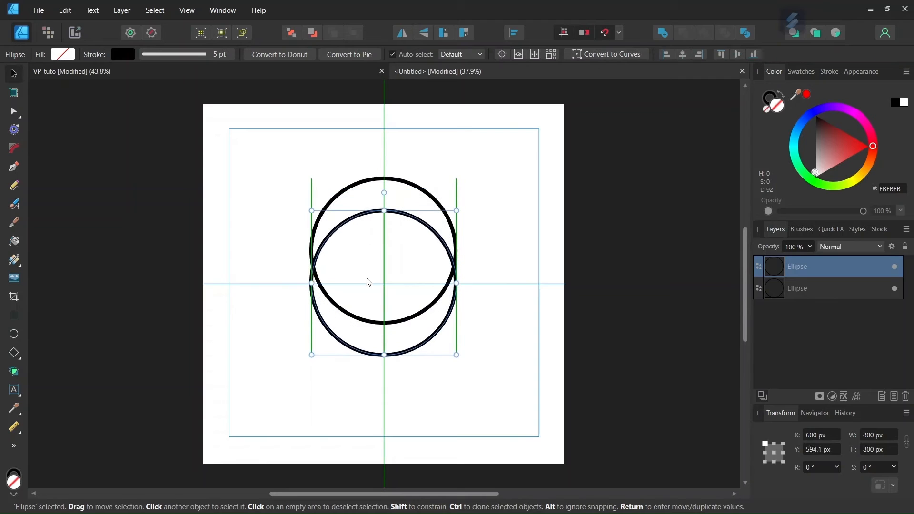
drag(368, 281, 367, 307)
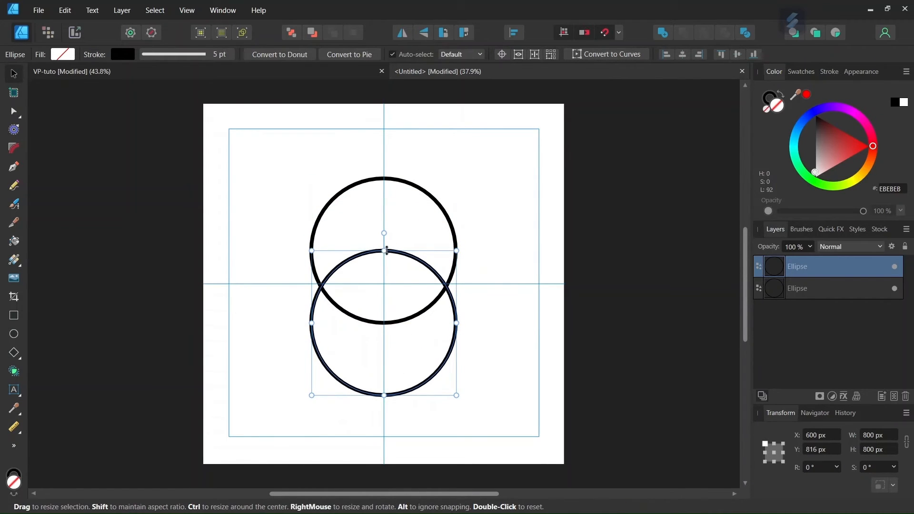
mouse_move(389, 259)
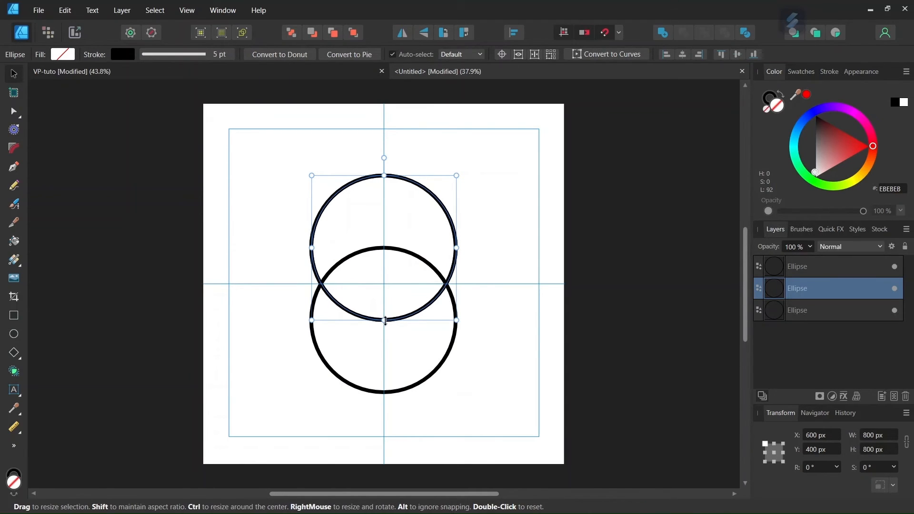
Step: Resize the duplicated circle from its centre to 1200 × 1200 px enclosing both circles
drag(383, 319, 383, 341)
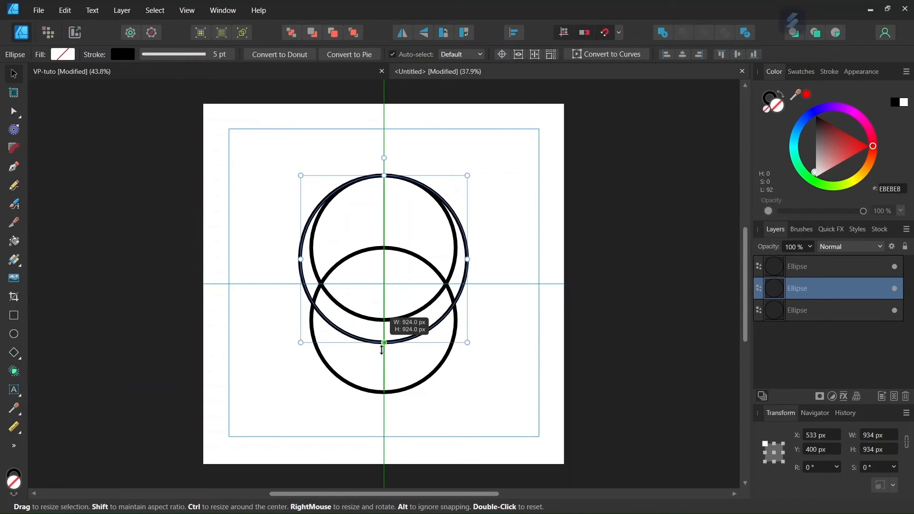
drag(383, 341, 382, 391)
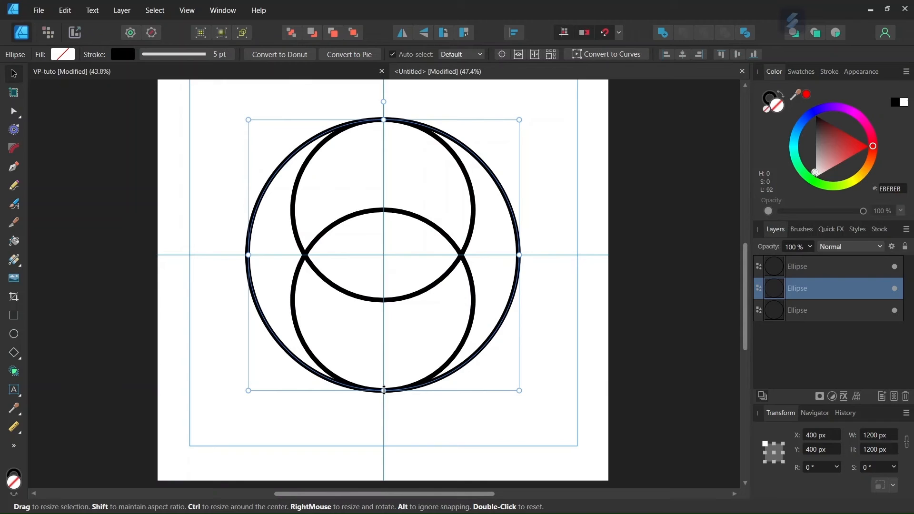
mouse_move(388, 366)
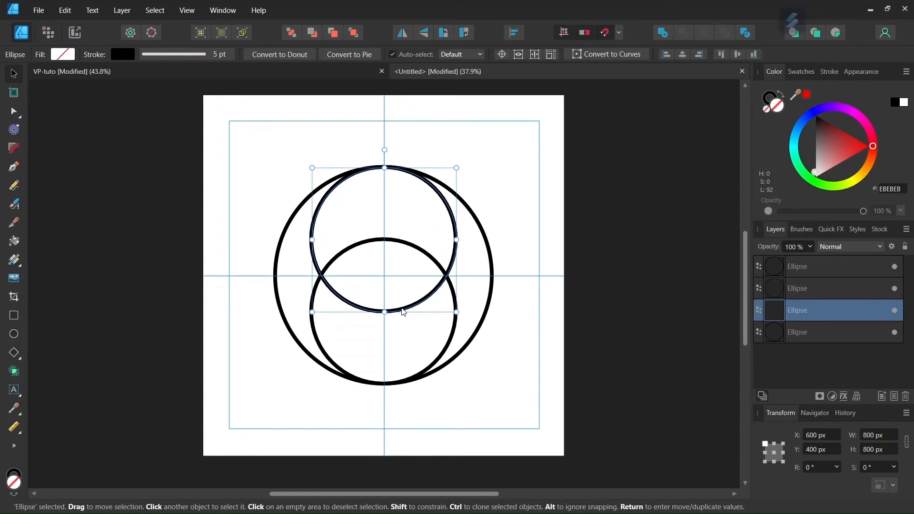
mouse_move(383, 172)
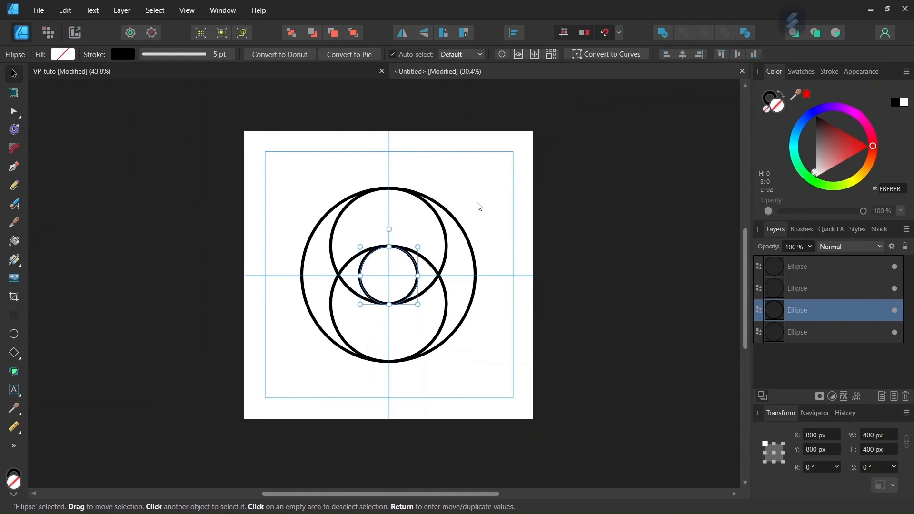
Step: Deselect the 400 px inner circle to view the finished Vesica Piscis figure
click(459, 205)
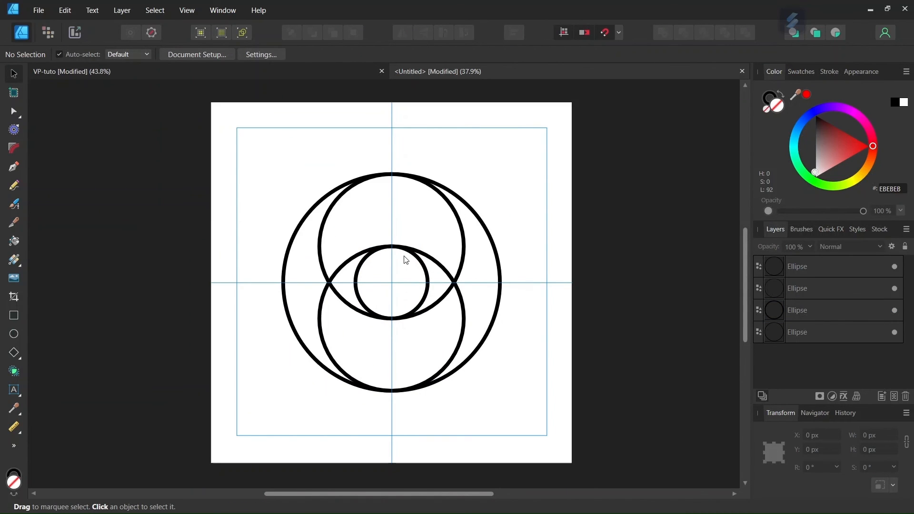
mouse_move(401, 263)
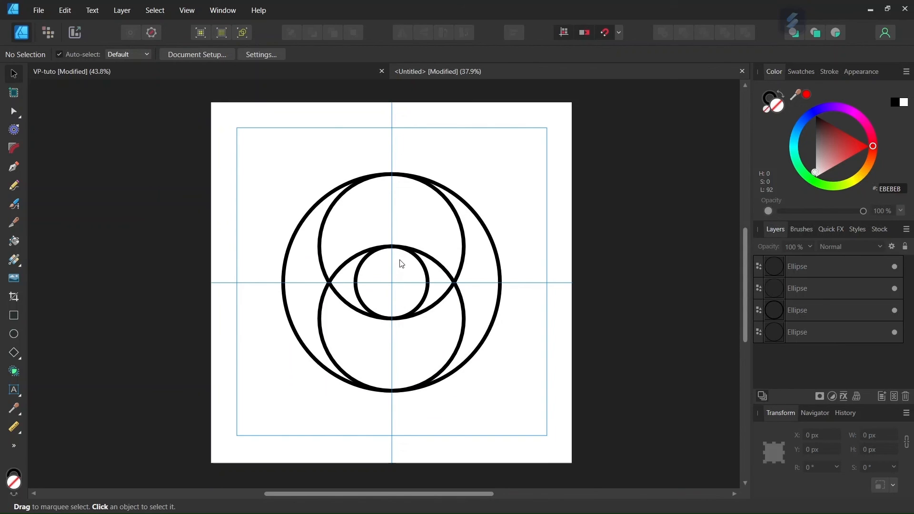